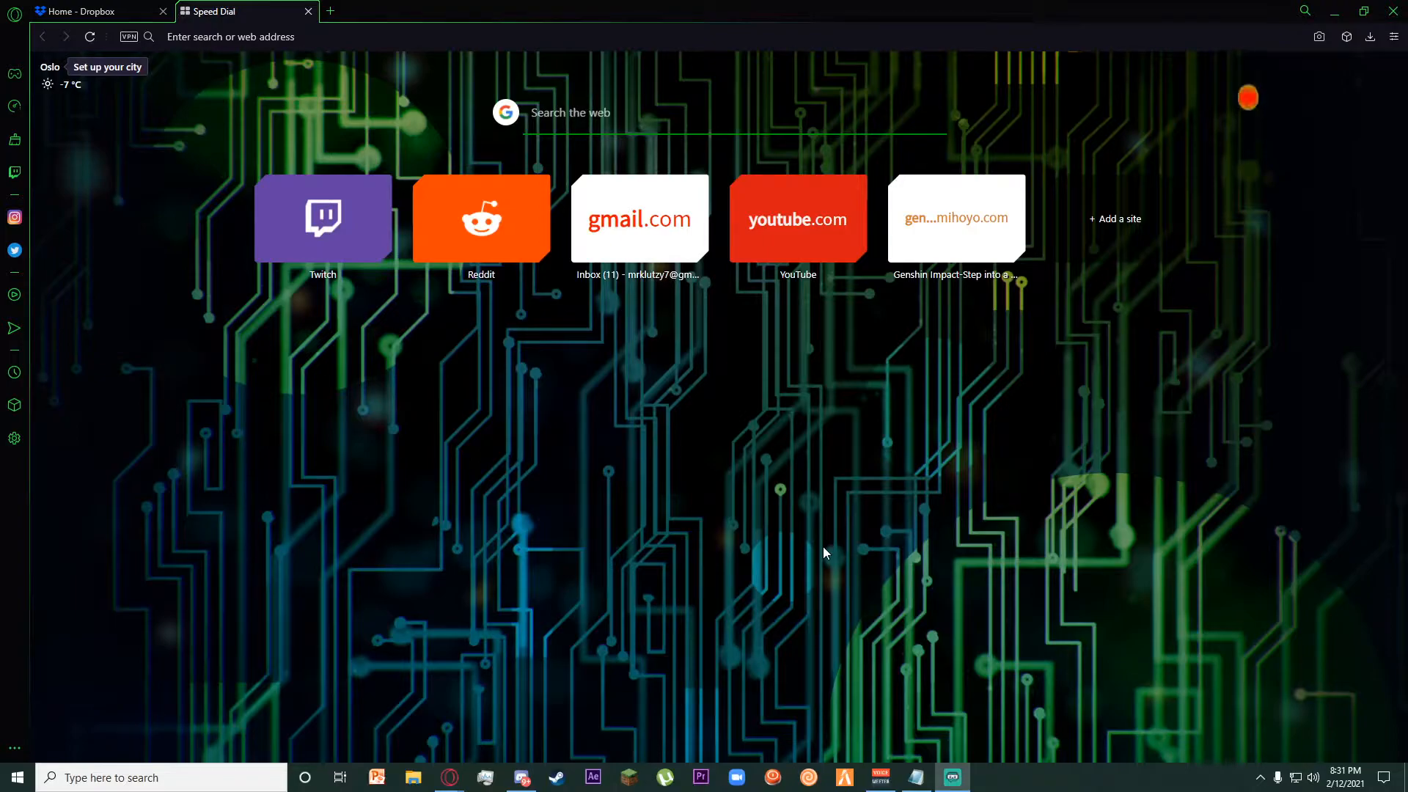
{"action": "mouse_move", "coordinate": [762, 449]}
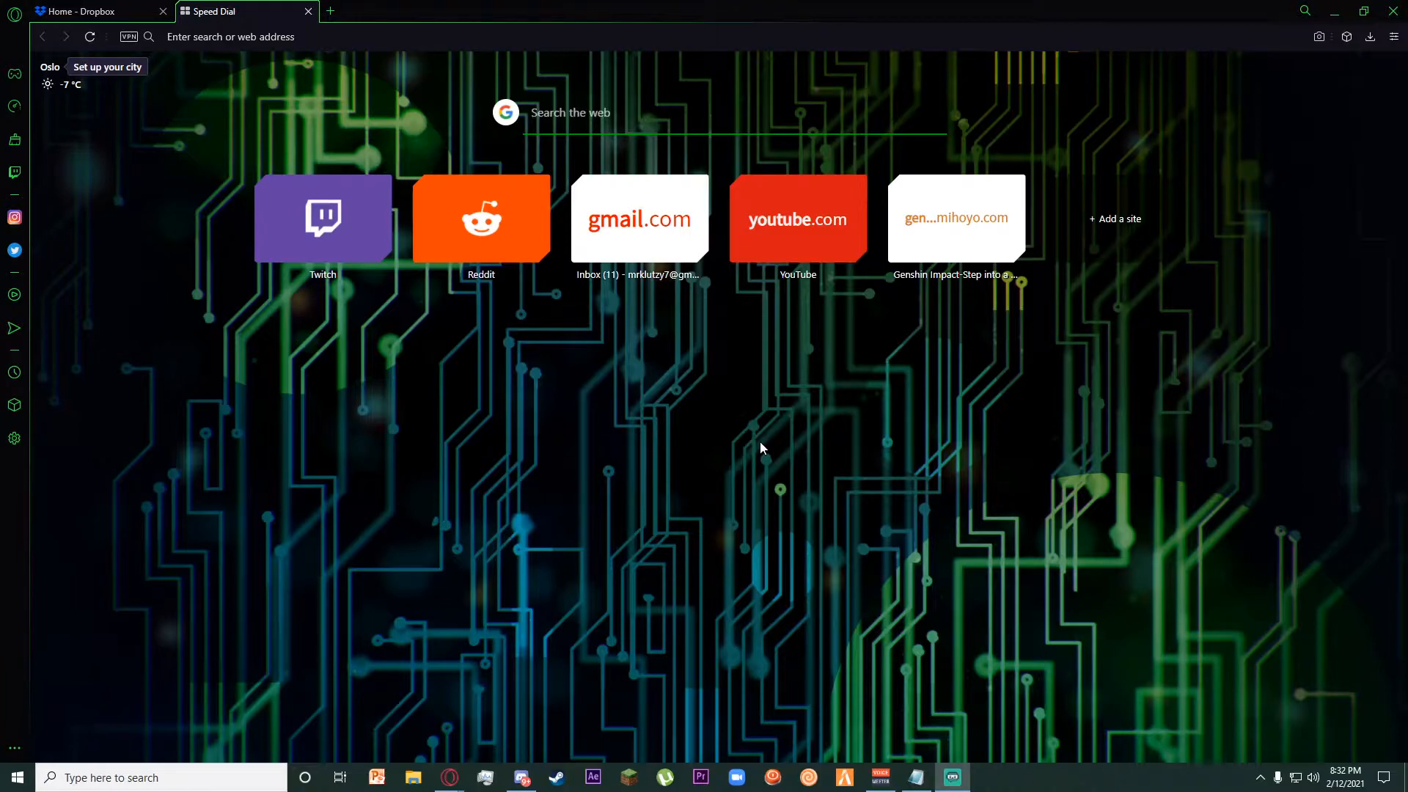
{"action": "mouse_move", "coordinate": [702, 410]}
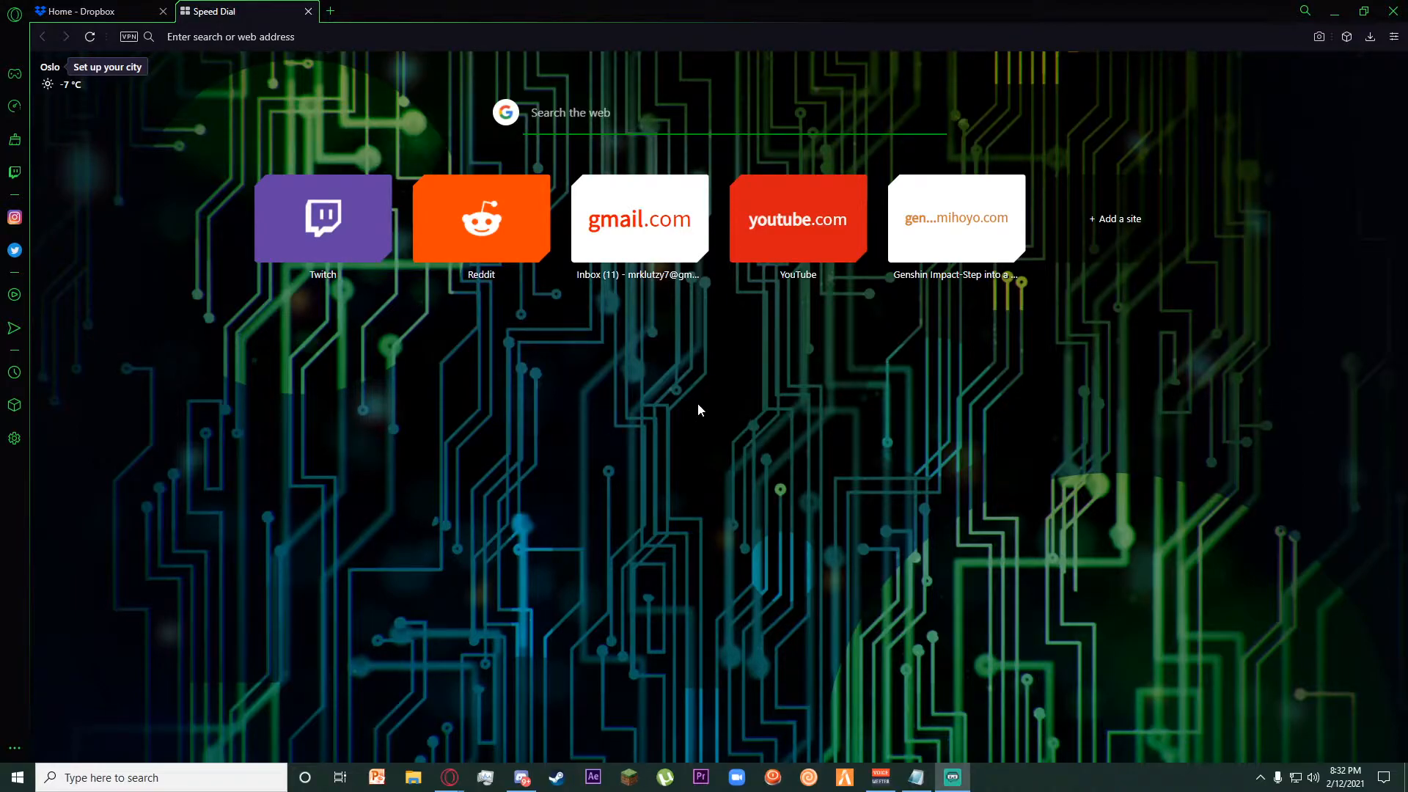
{"action": "mouse_move", "coordinate": [777, 410]}
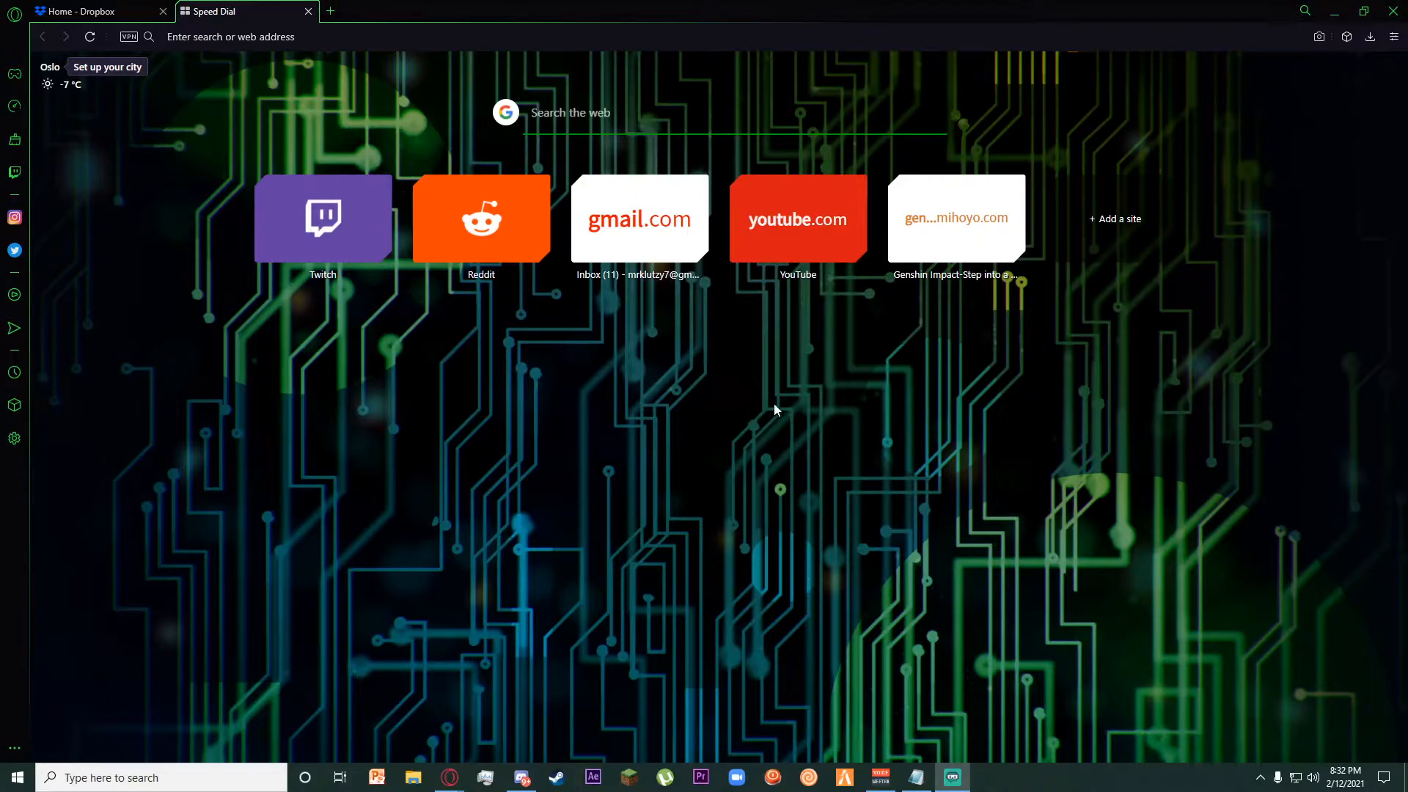
{"action": "mouse_move", "coordinate": [132, 235]}
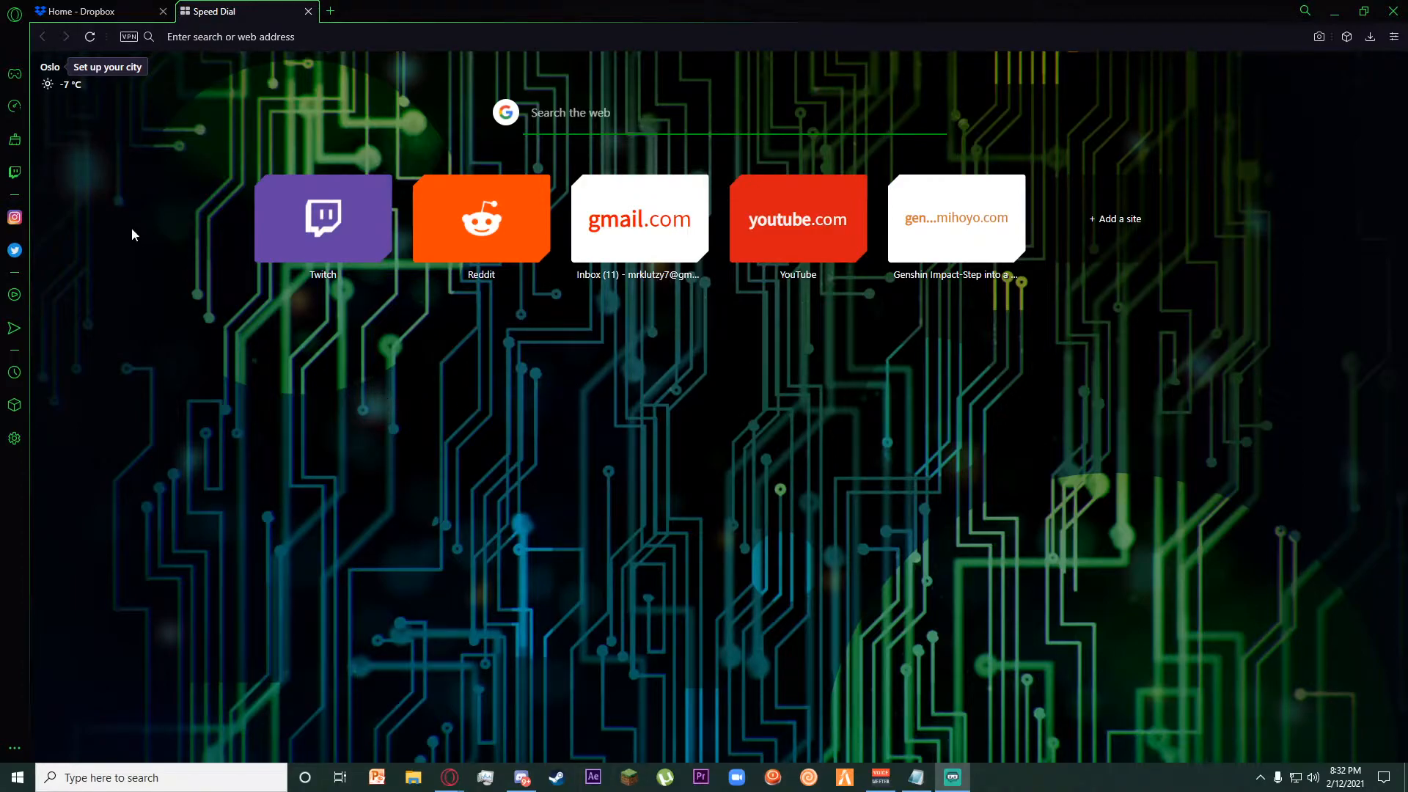
{"action": "mouse_move", "coordinate": [305, 132]}
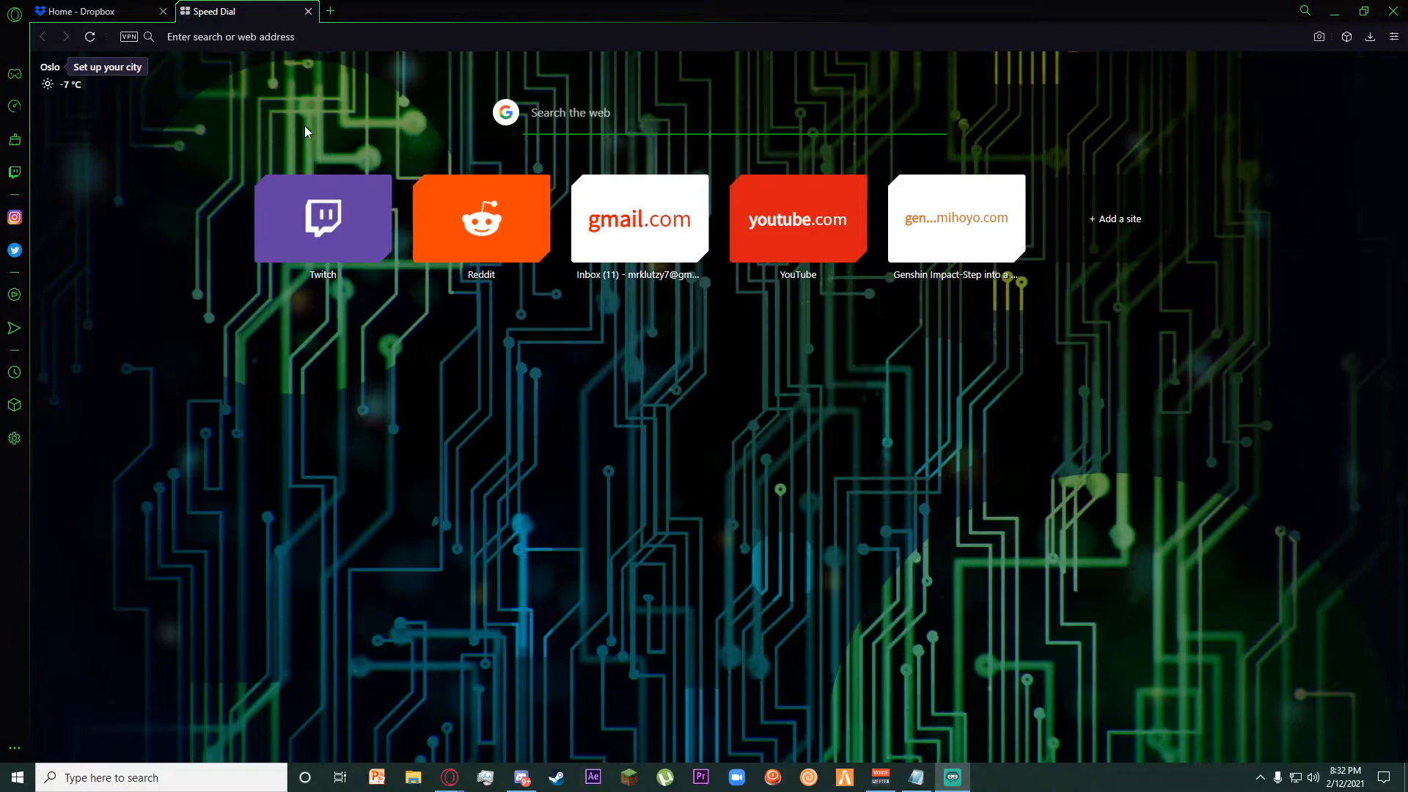
{"action": "mouse_move", "coordinate": [234, 148]}
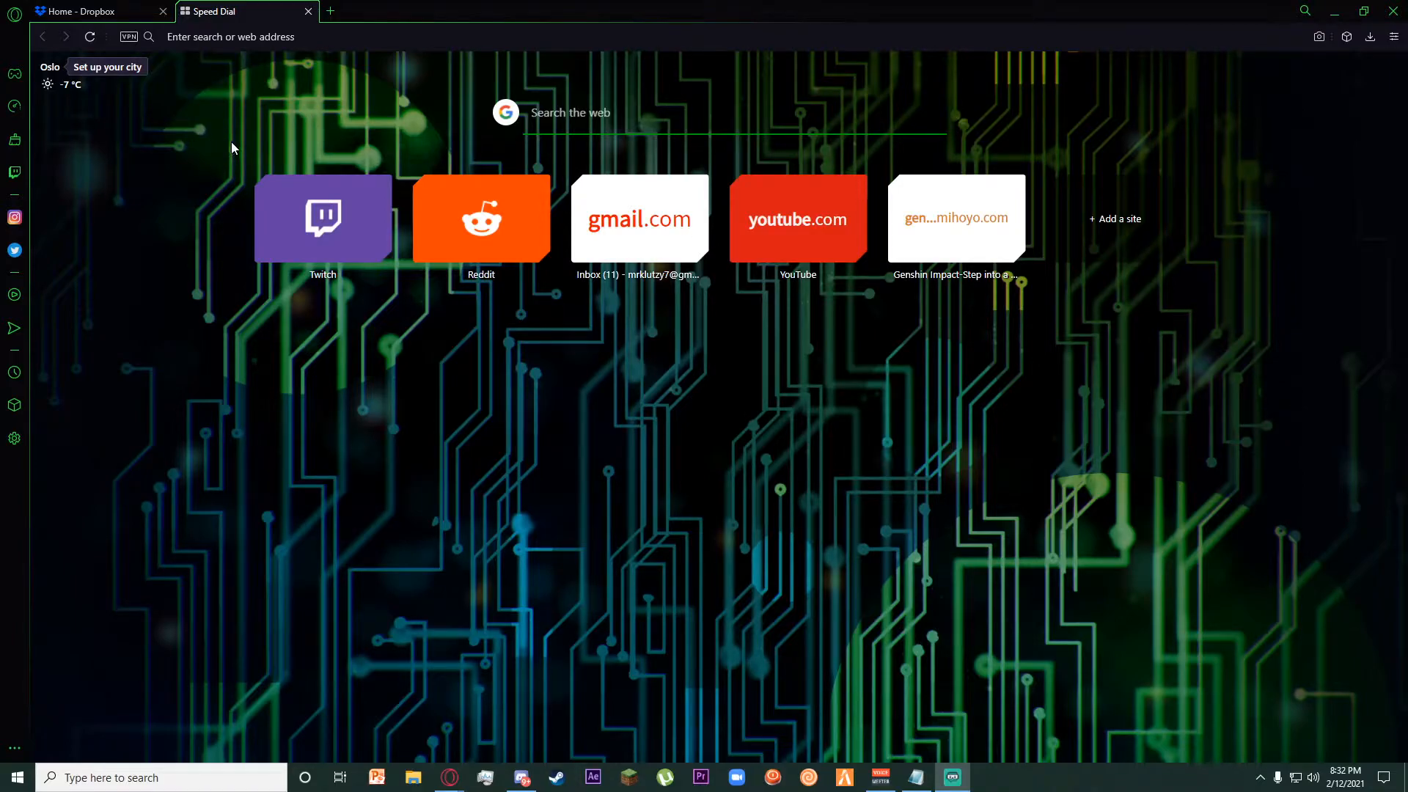
{"action": "mouse_move", "coordinate": [222, 142]}
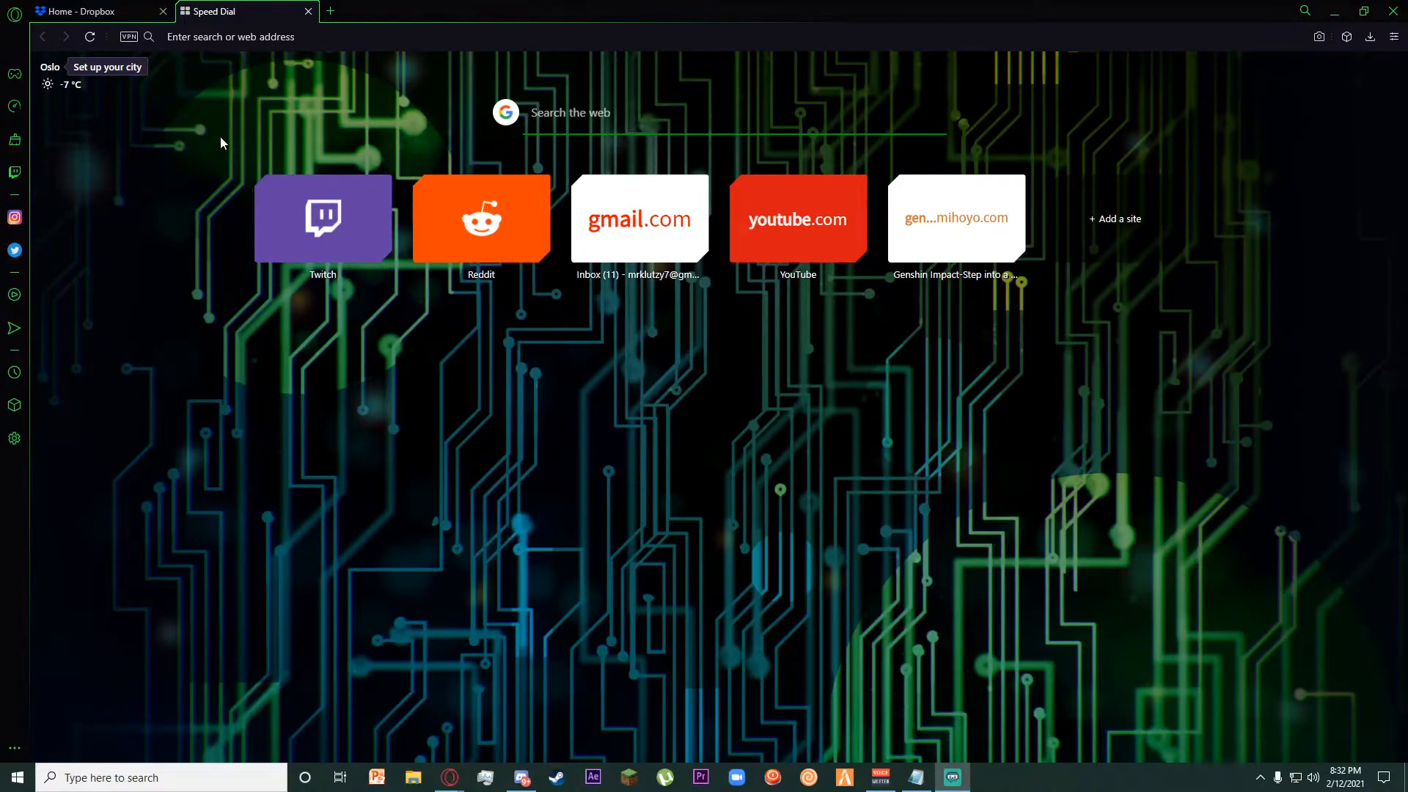
{"action": "mouse_move", "coordinate": [239, 85]}
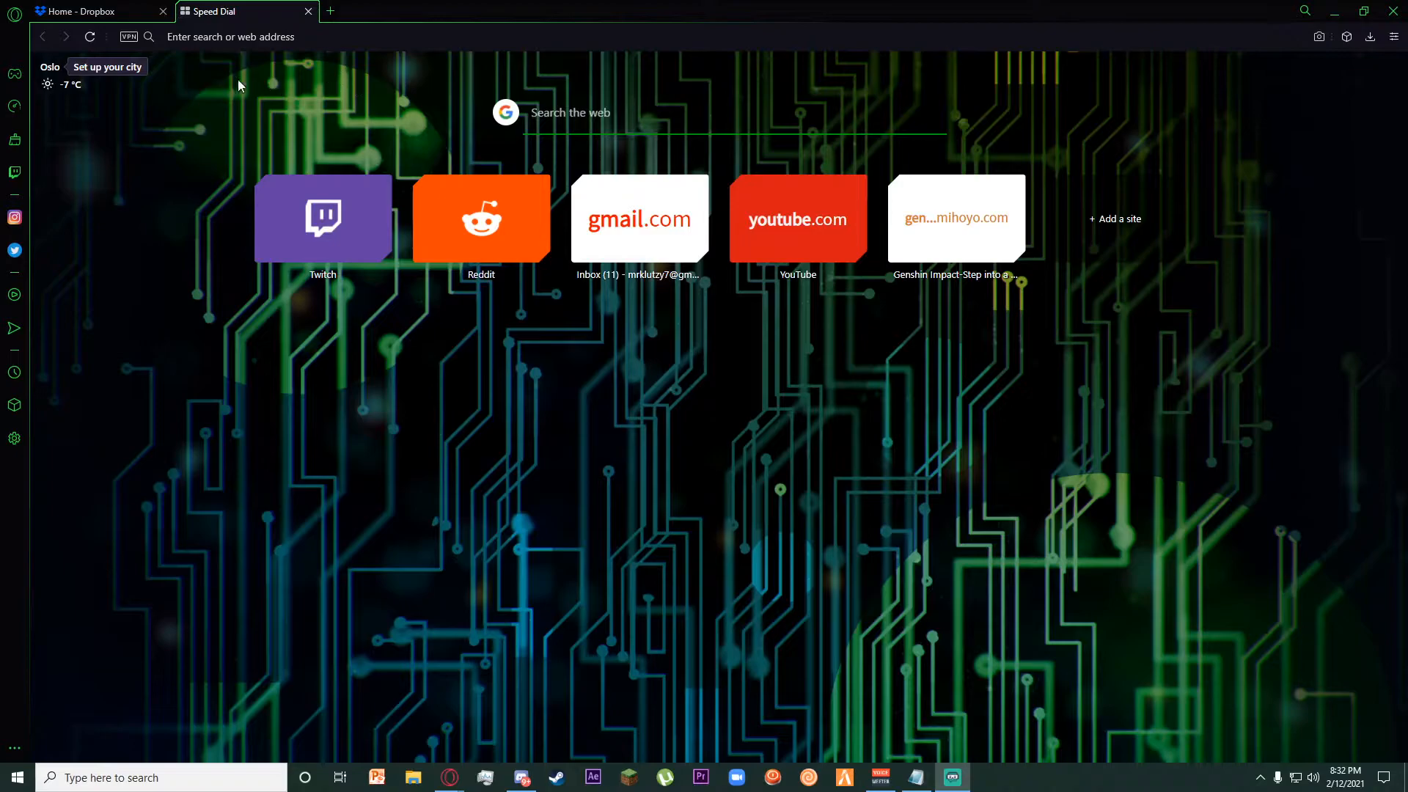
{"action": "mouse_move", "coordinate": [202, 103]}
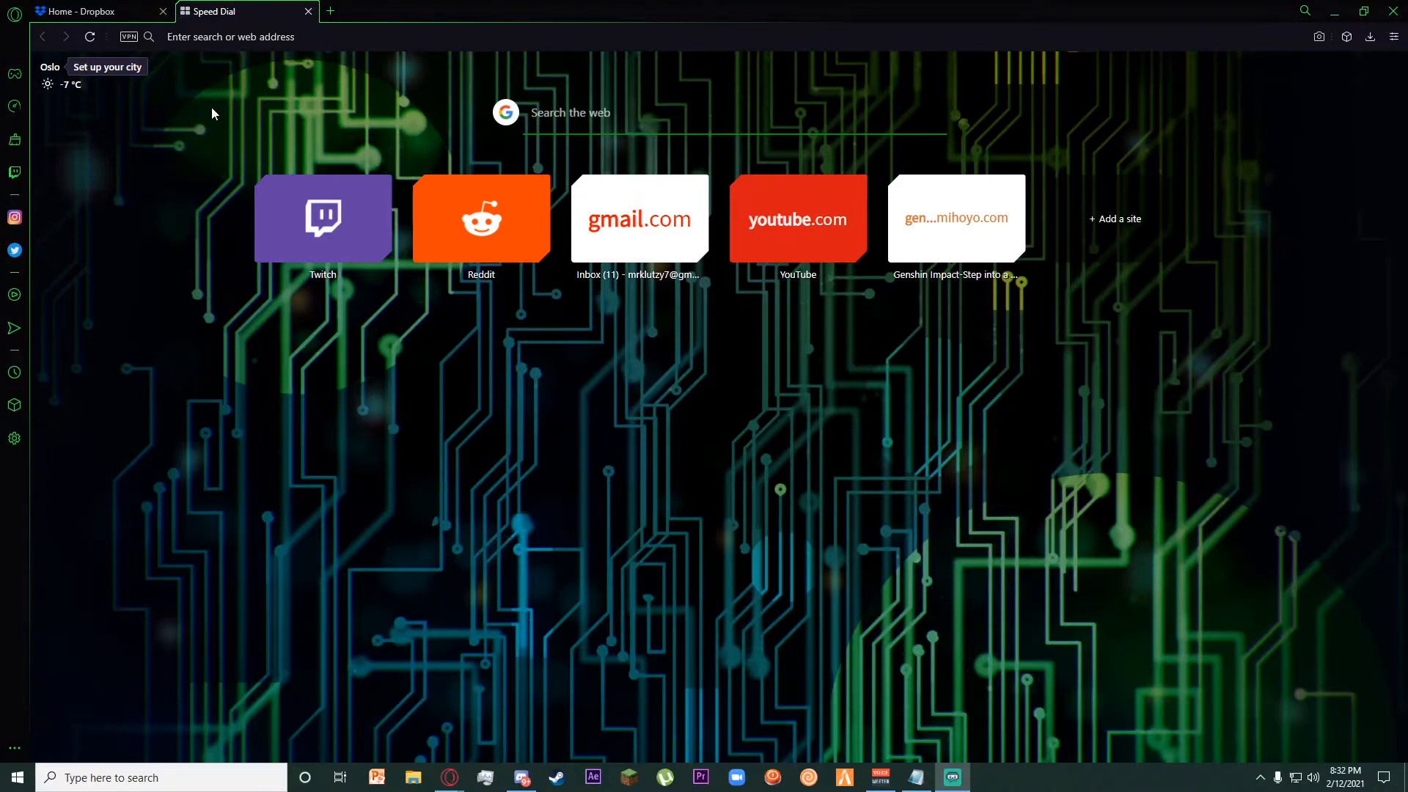
{"action": "mouse_move", "coordinate": [85, 10]}
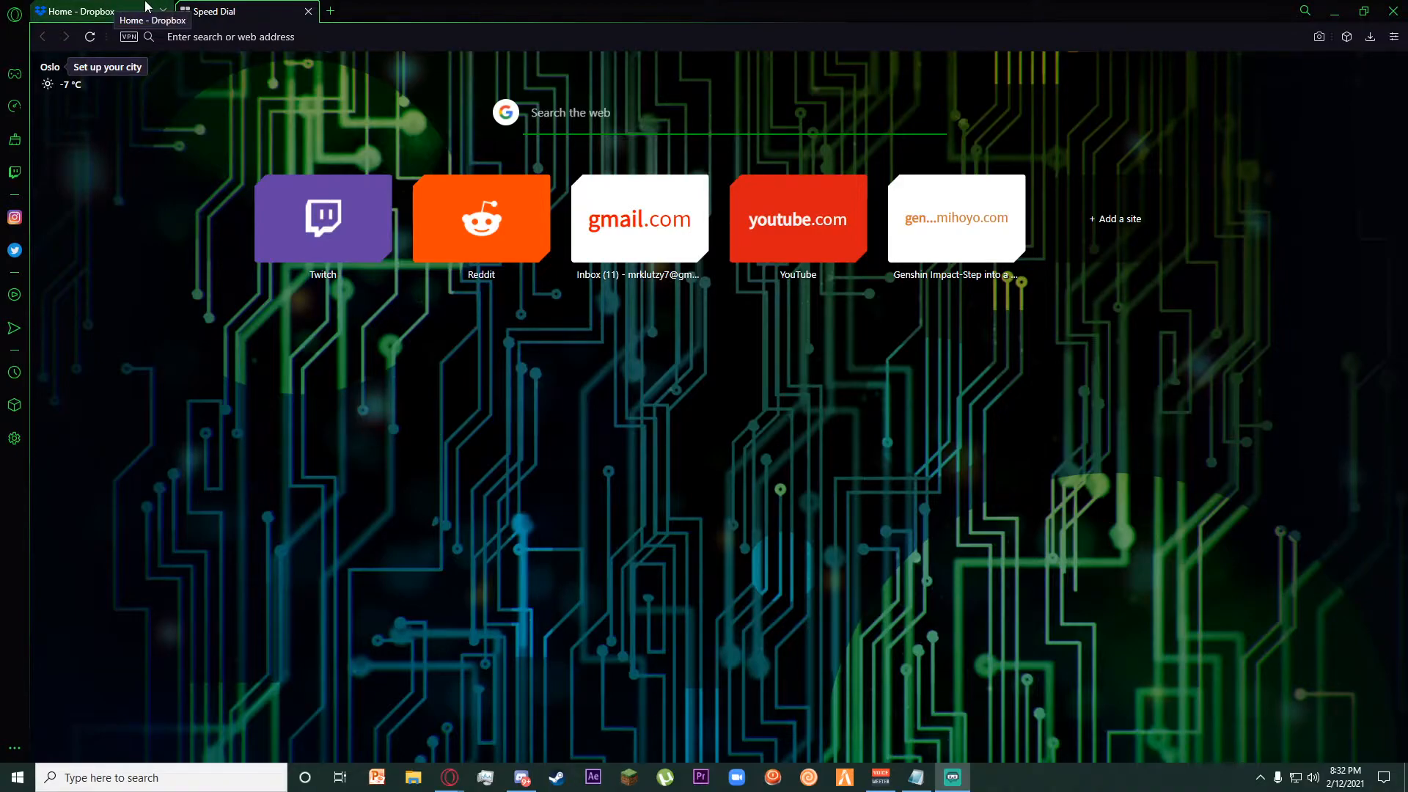
Step: Switch from the Speed Dial page to the Dropbox home tab
{"action": "left_click", "coordinate": [80, 10]}
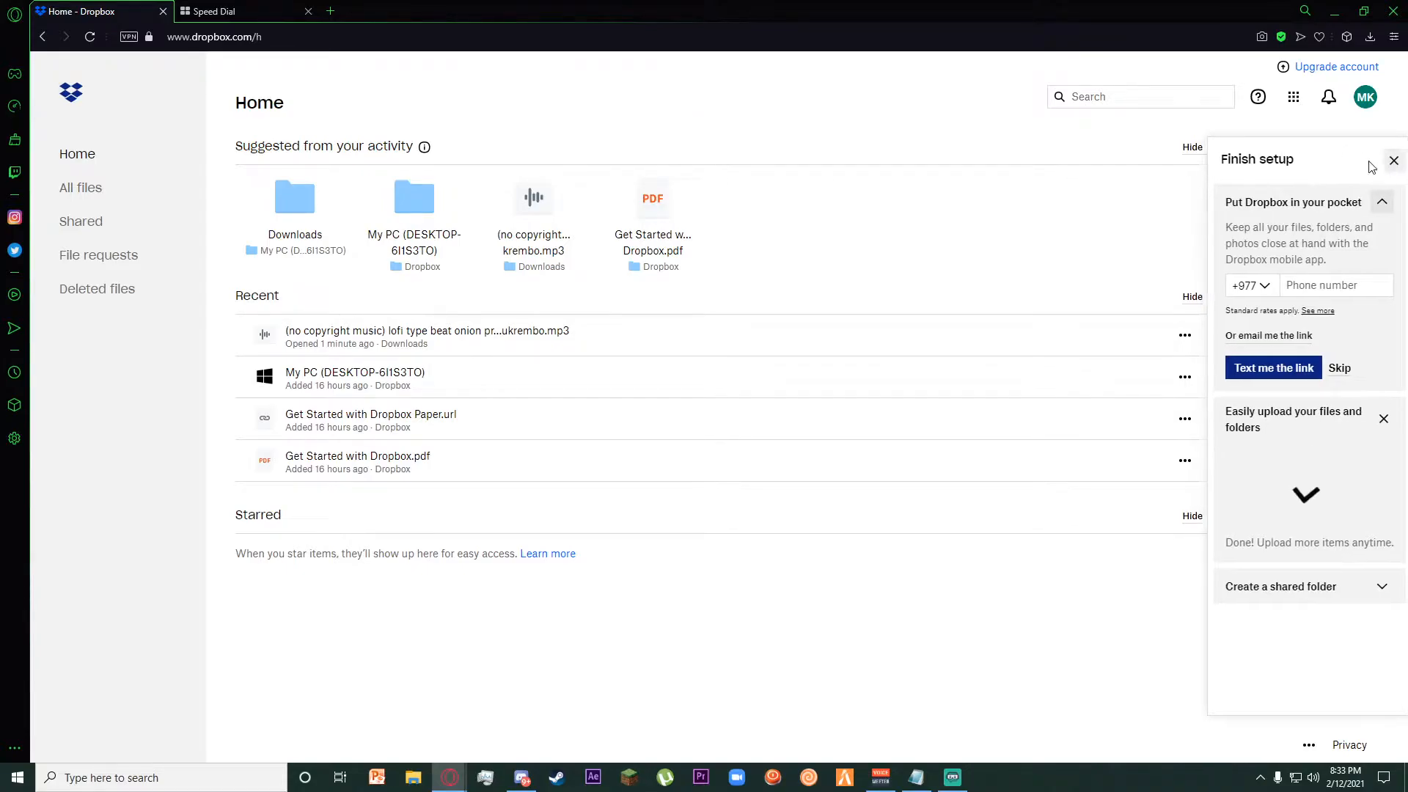
{"action": "left_click", "coordinate": [1394, 160]}
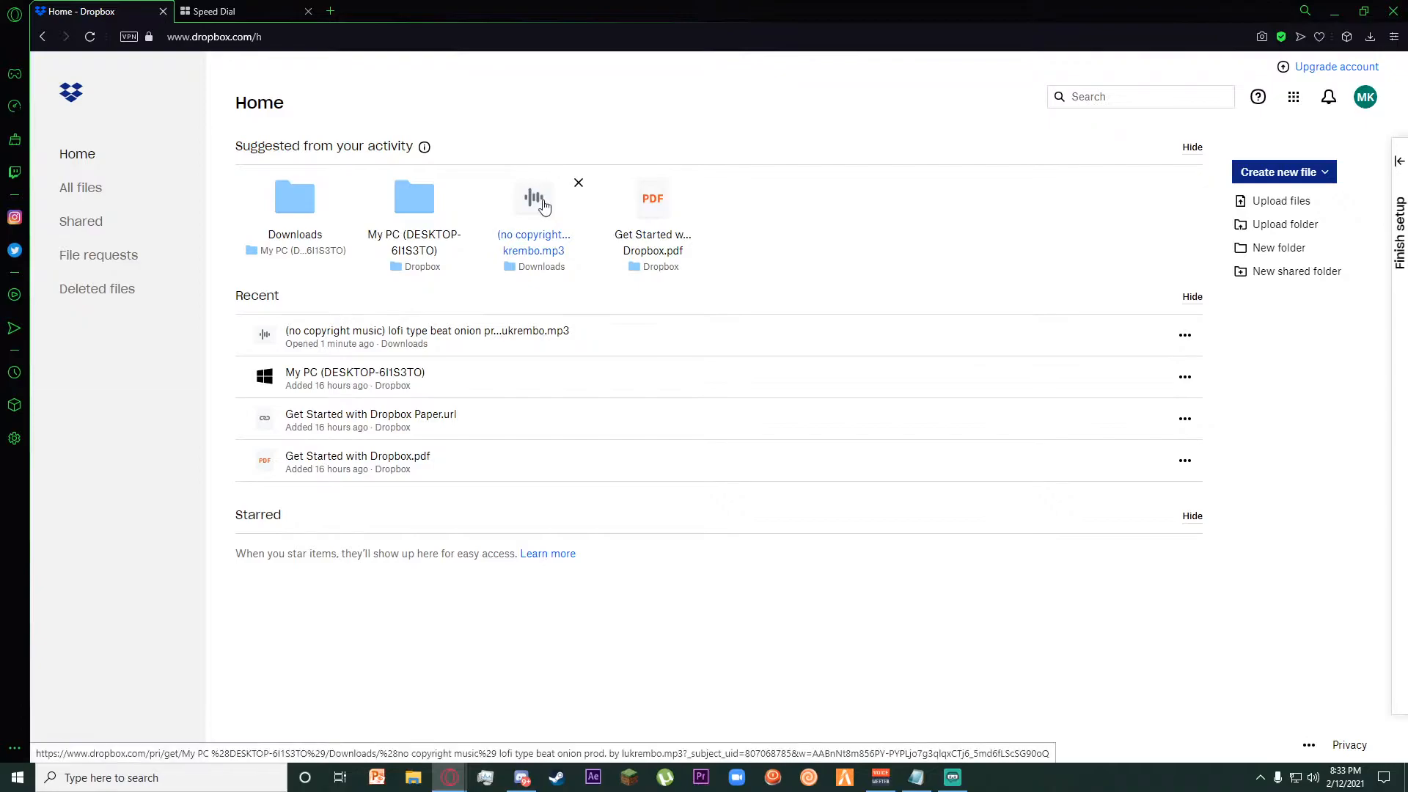
{"action": "mouse_move", "coordinate": [532, 242]}
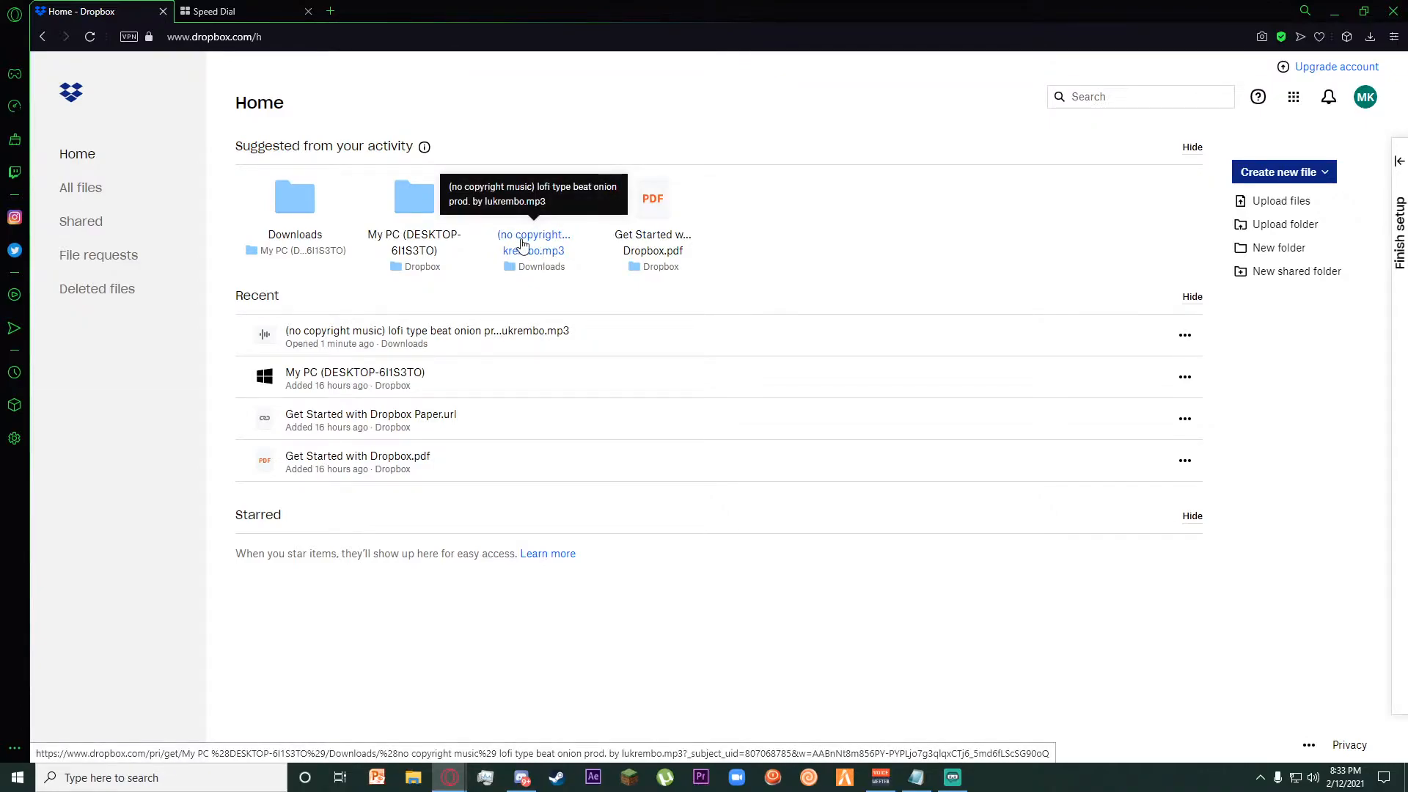
{"action": "mouse_move", "coordinate": [930, 207]}
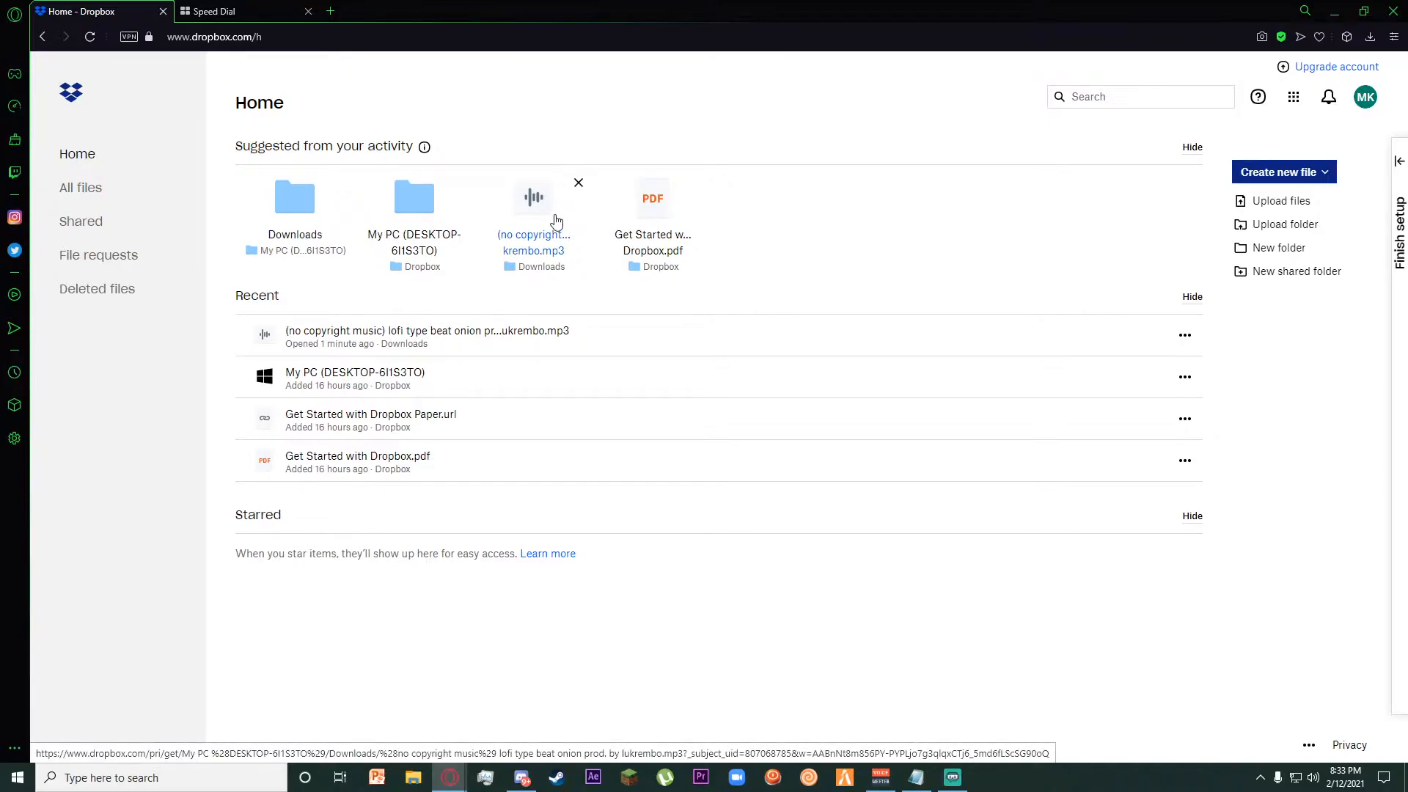
{"action": "mouse_move", "coordinate": [793, 193]}
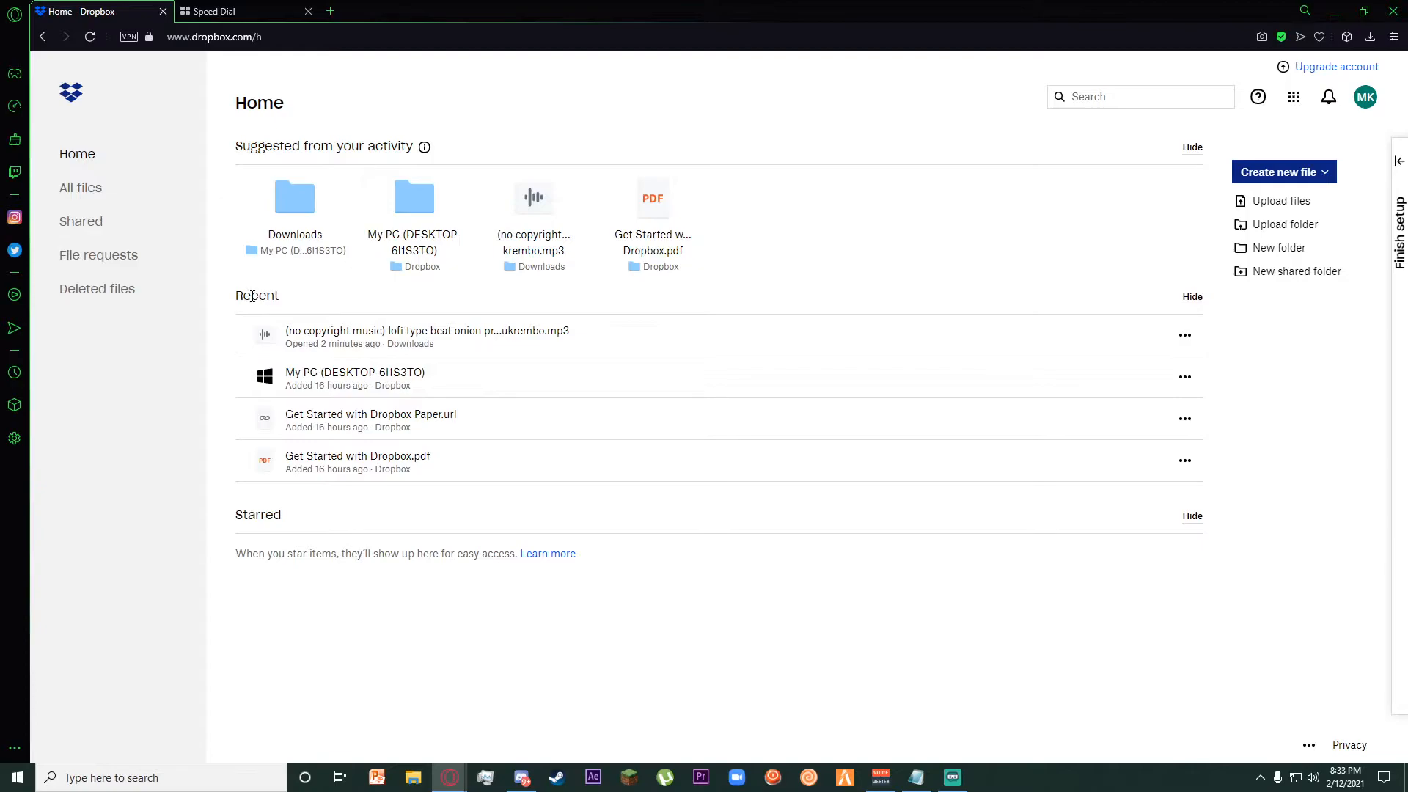
{"action": "mouse_move", "coordinate": [364, 342]}
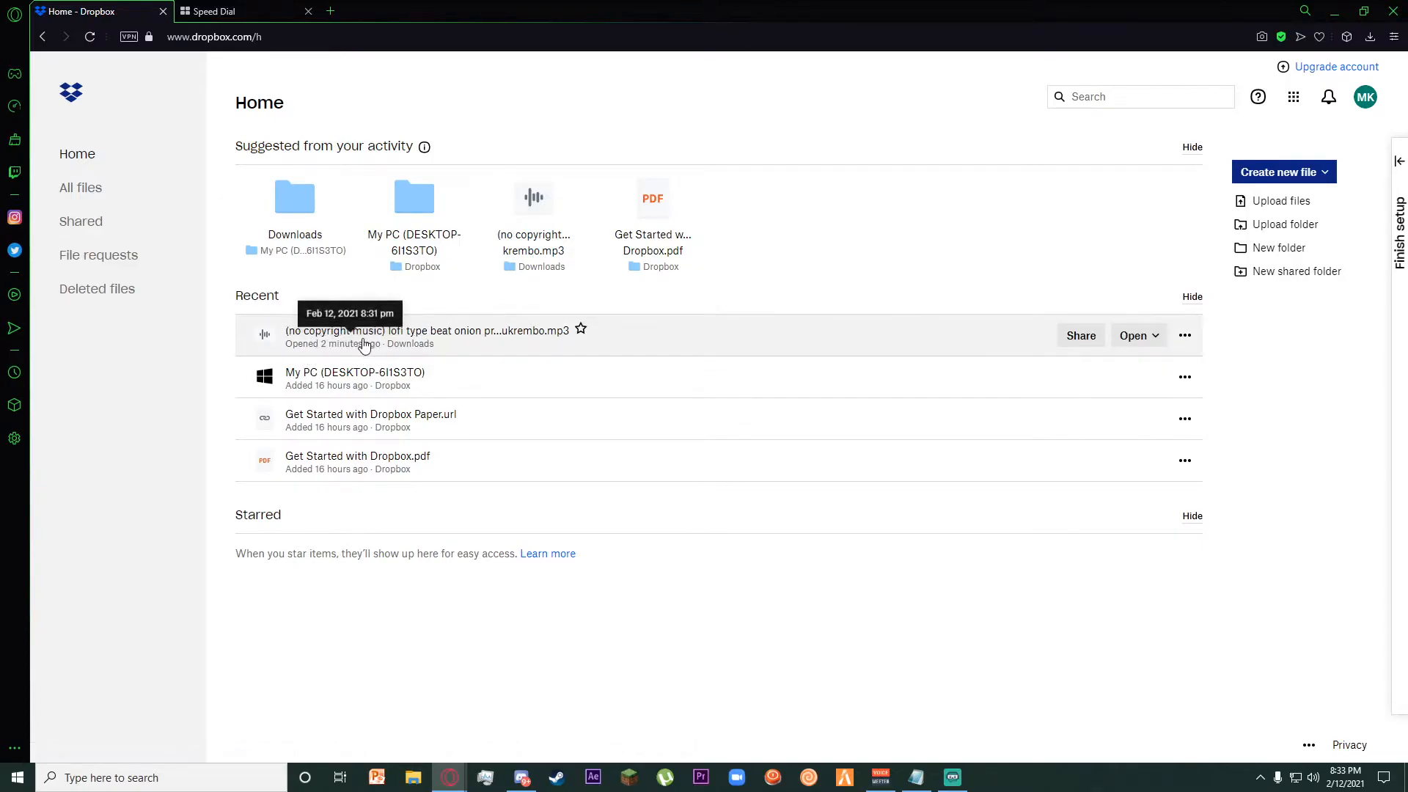
{"action": "mouse_move", "coordinate": [605, 299]}
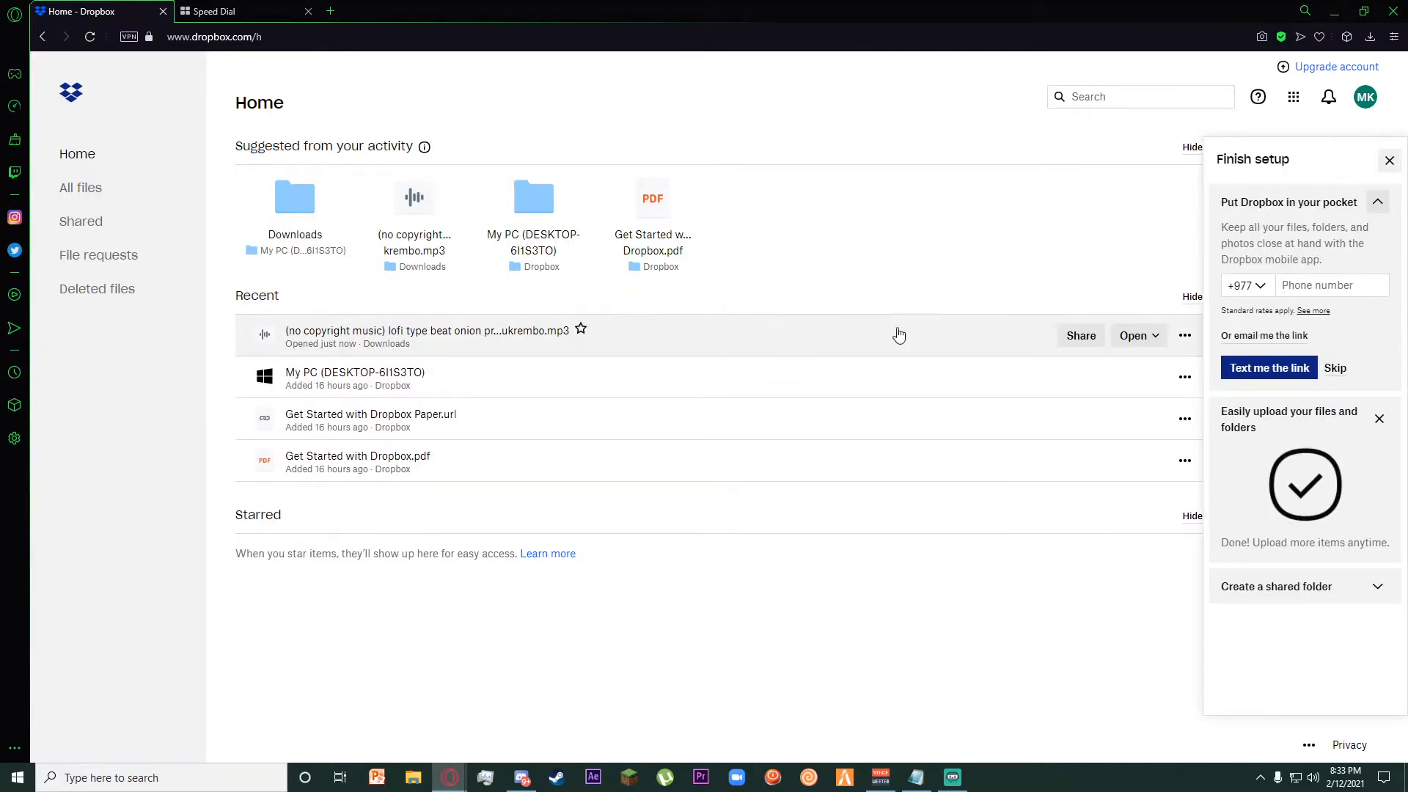
{"action": "mouse_move", "coordinate": [571, 330]}
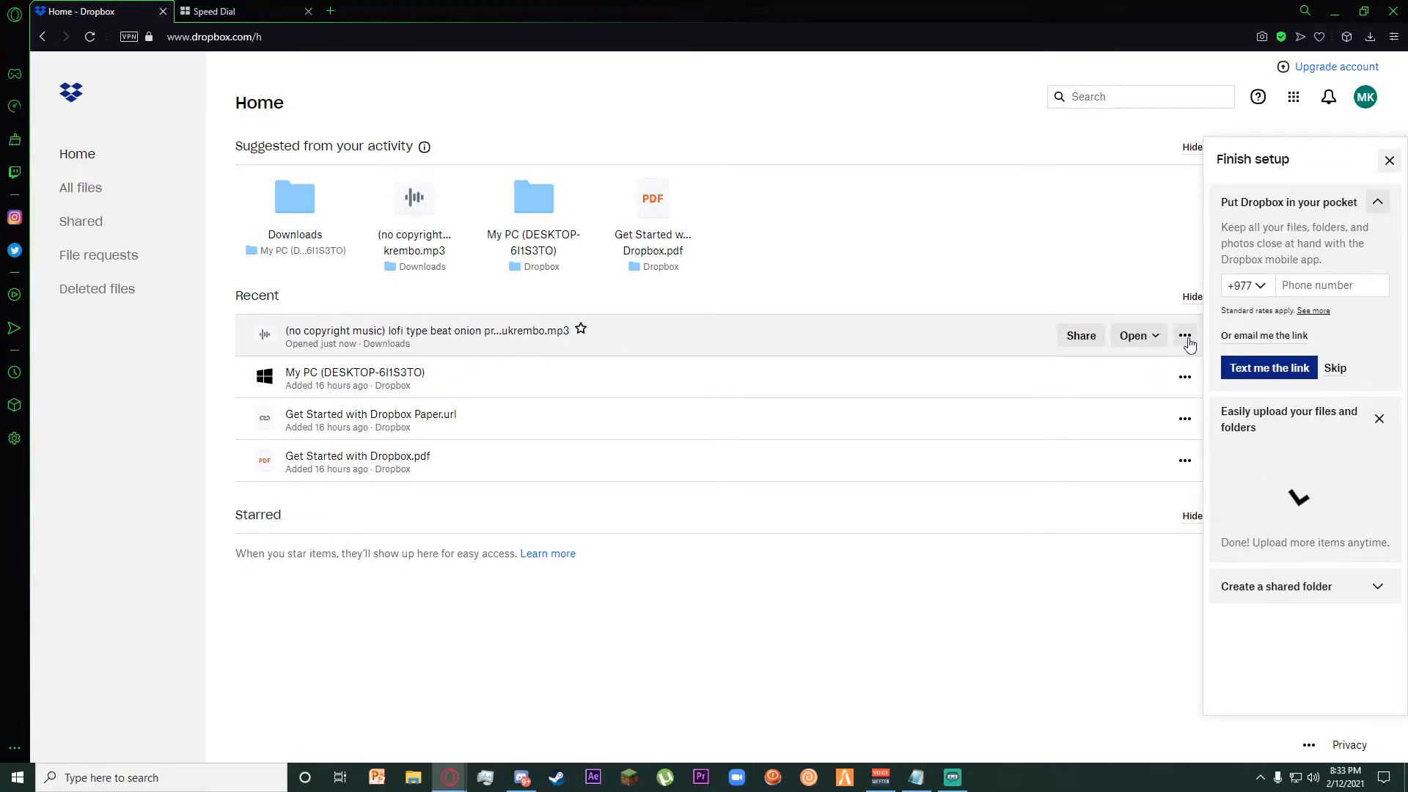
Step: Delete the 'lofi type beat onion' mp3 from the Recent list and confirm
{"action": "left_click", "coordinate": [1185, 334]}
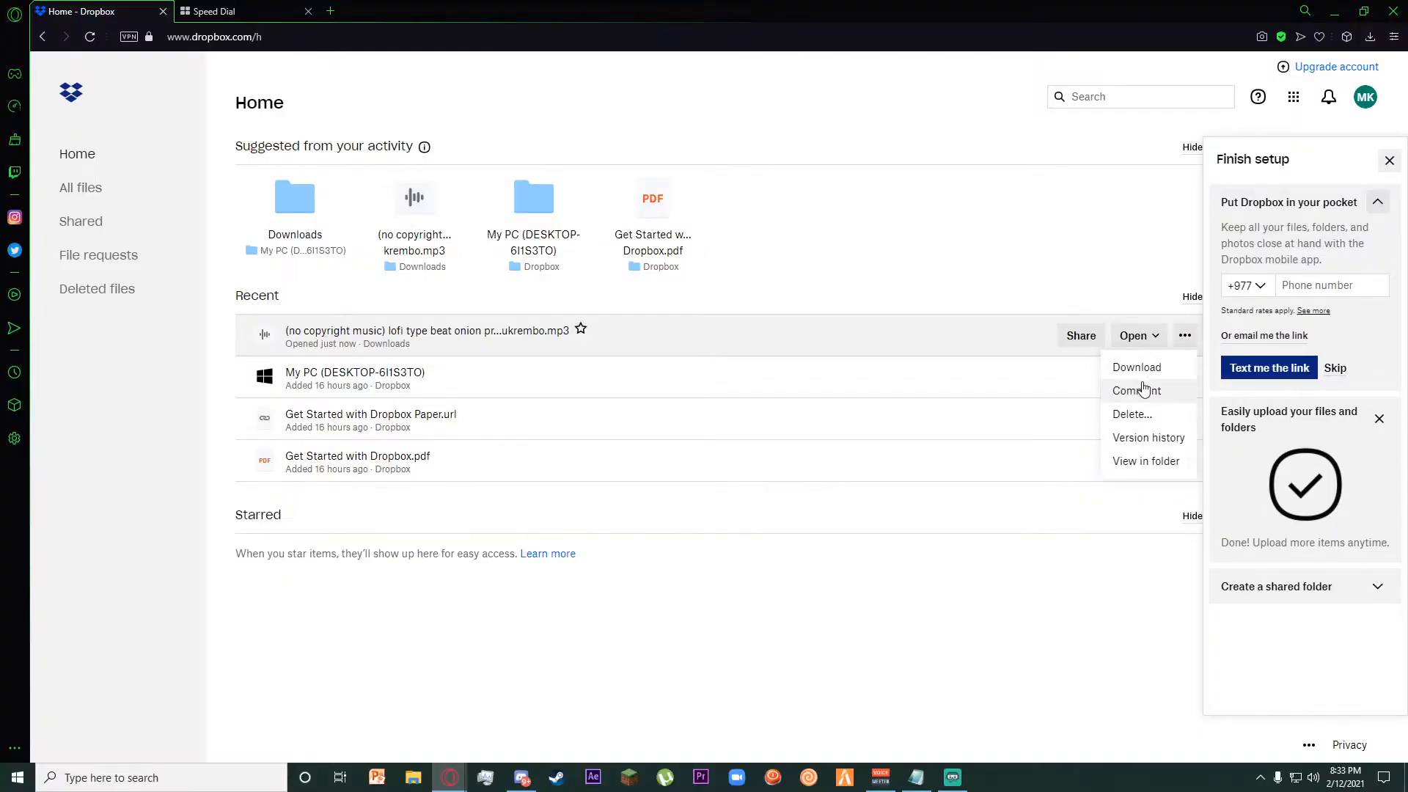
{"action": "left_click", "coordinate": [1131, 414]}
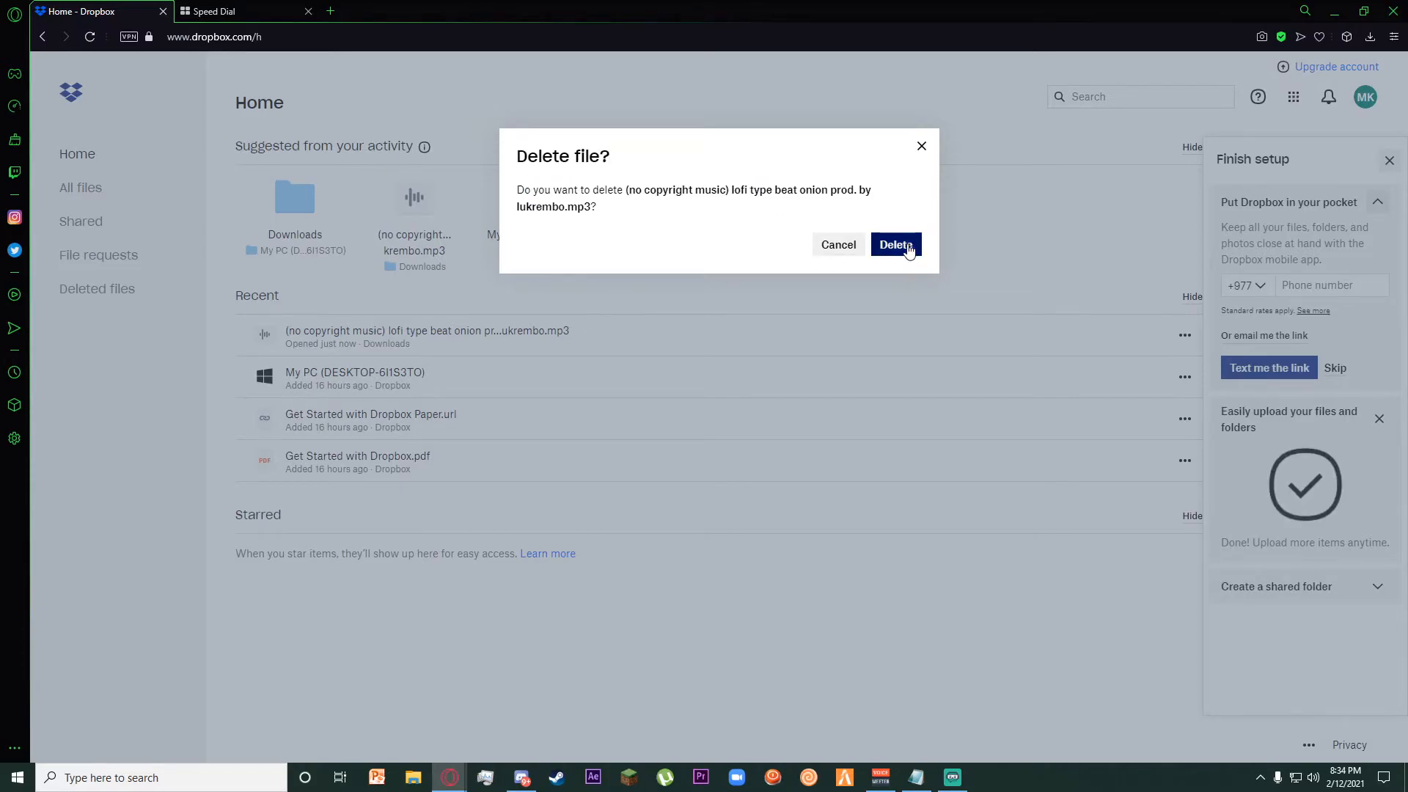
{"action": "left_click", "coordinate": [895, 245]}
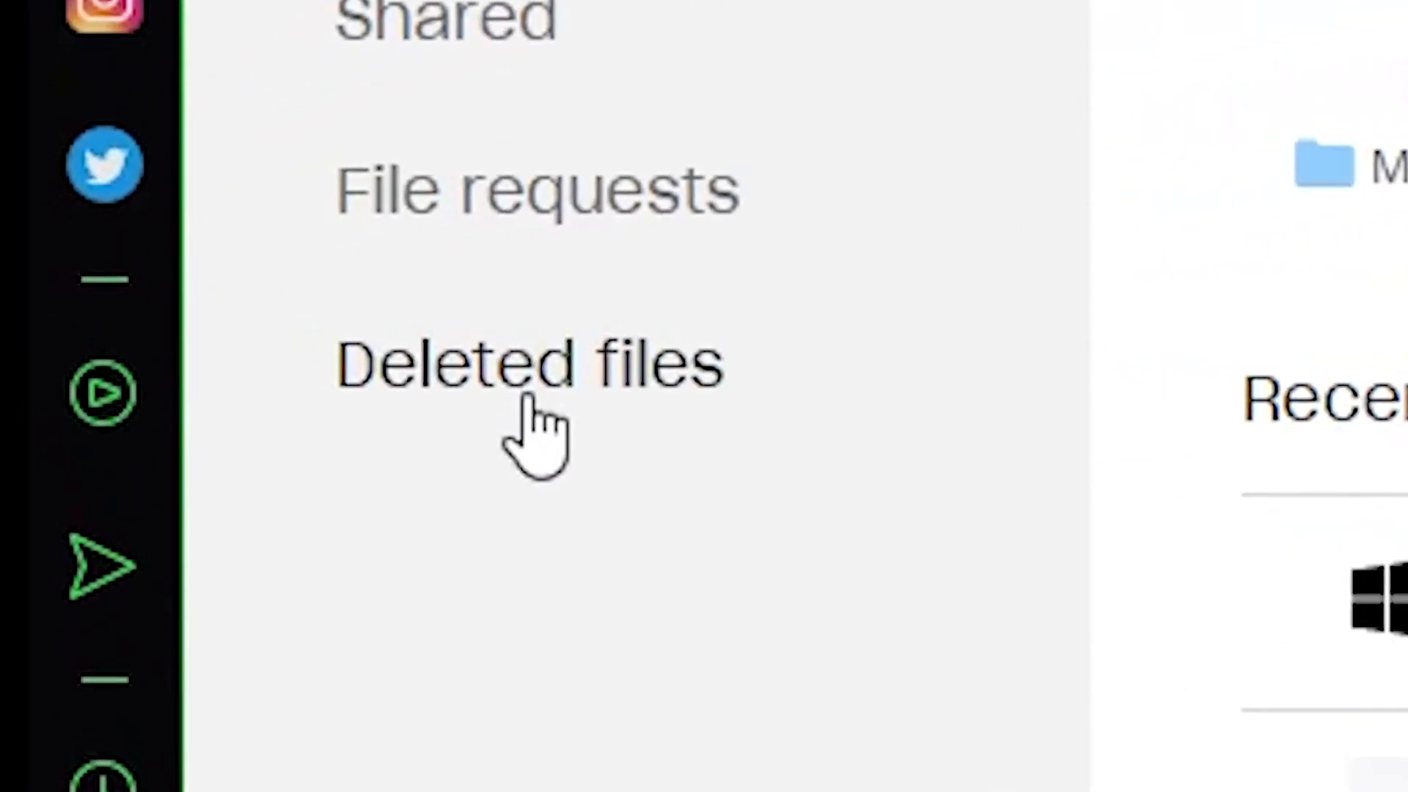
Step: Go to Deleted files and select the deleted lofi mp3 for permanent deletion
{"action": "left_click", "coordinate": [530, 364]}
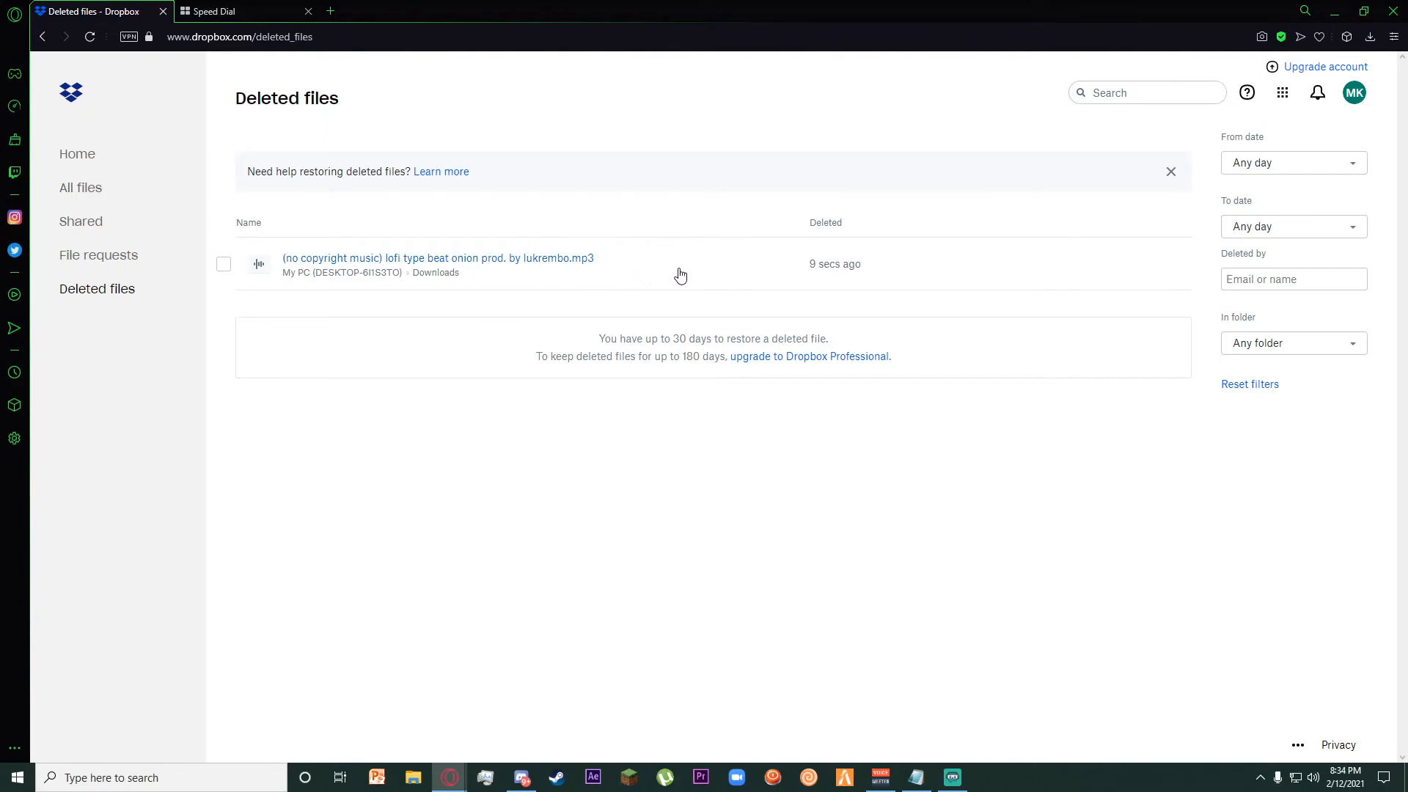
{"action": "mouse_move", "coordinate": [223, 264]}
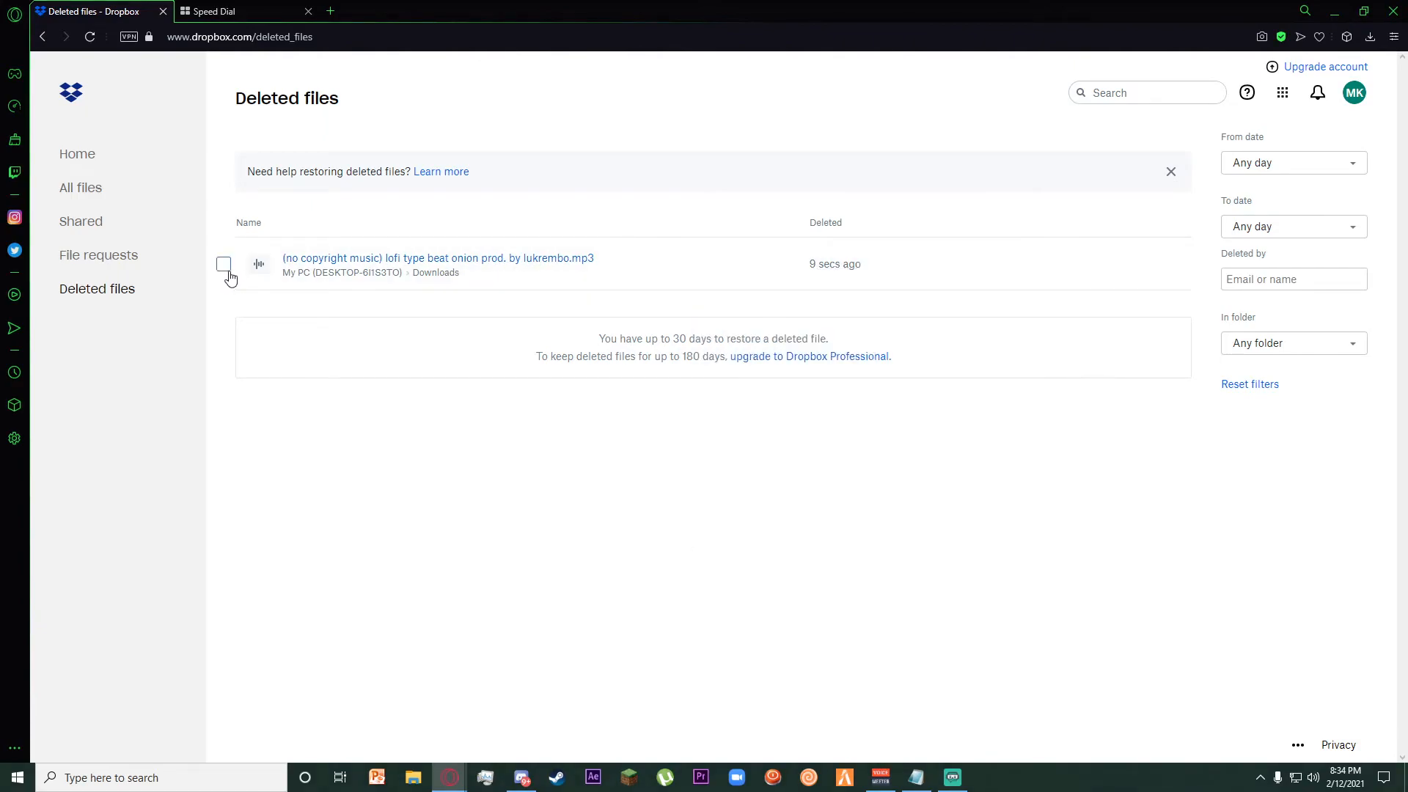
{"action": "left_click", "coordinate": [223, 263]}
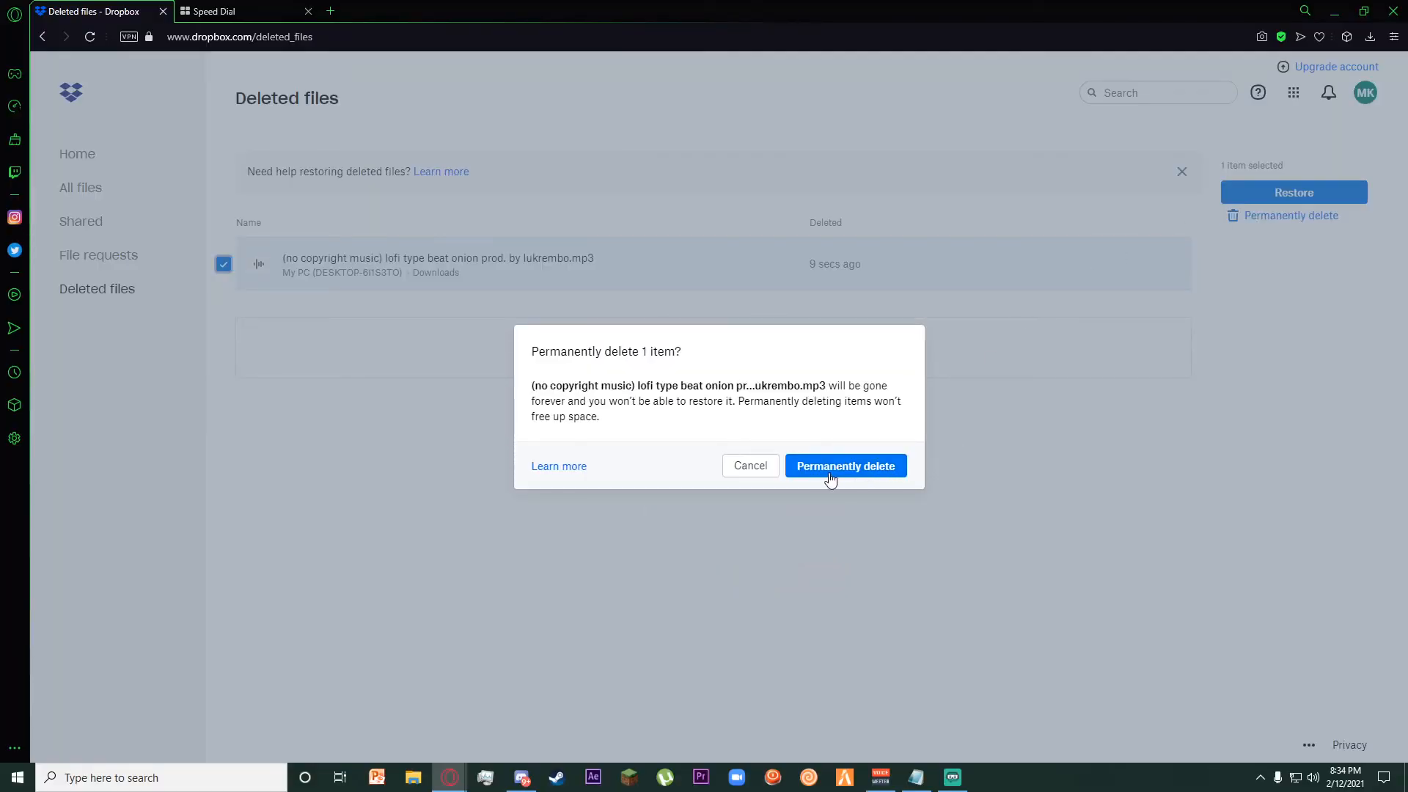
Step: Confirm permanent deletion of the mp3 and dismiss the success notification
{"action": "left_click", "coordinate": [845, 465]}
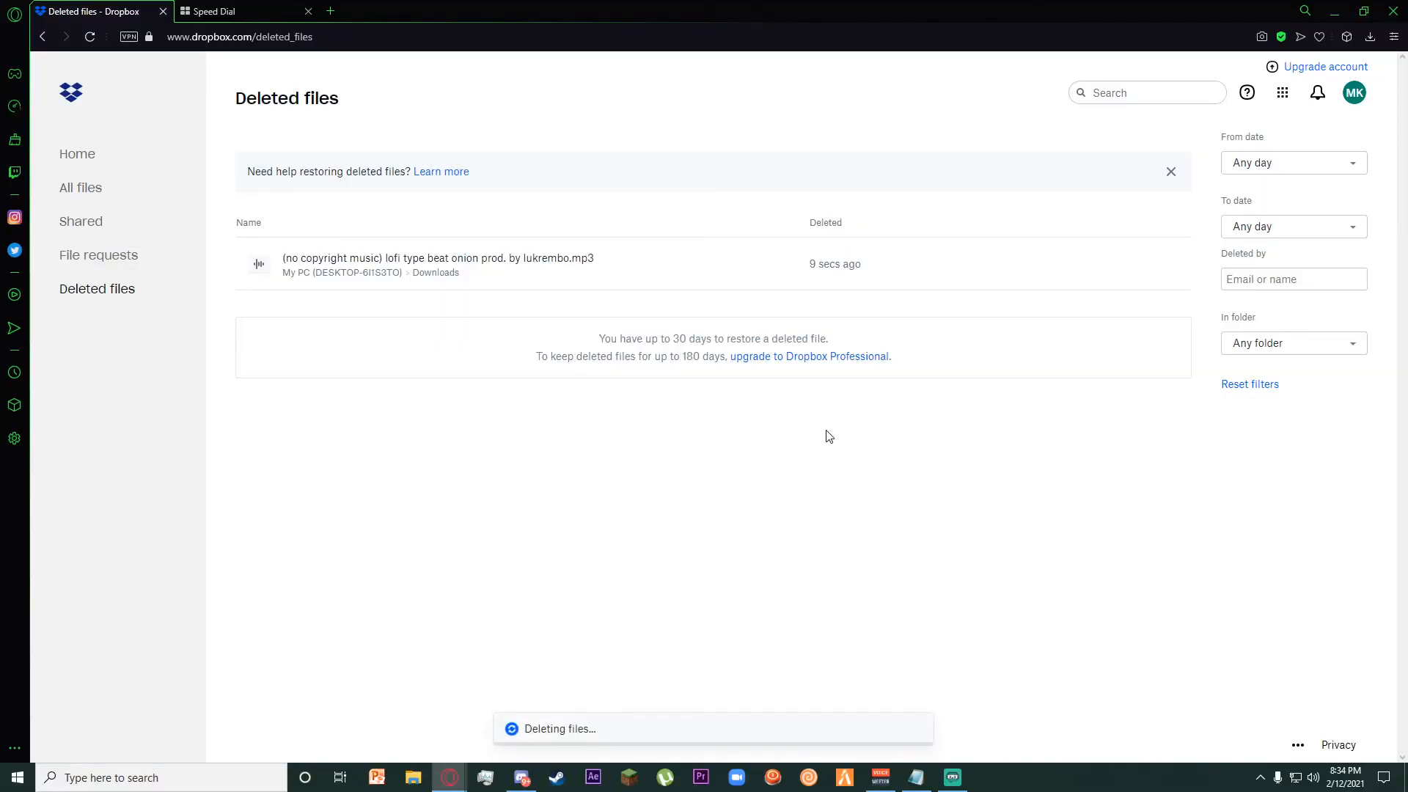
{"action": "mouse_move", "coordinate": [534, 747]}
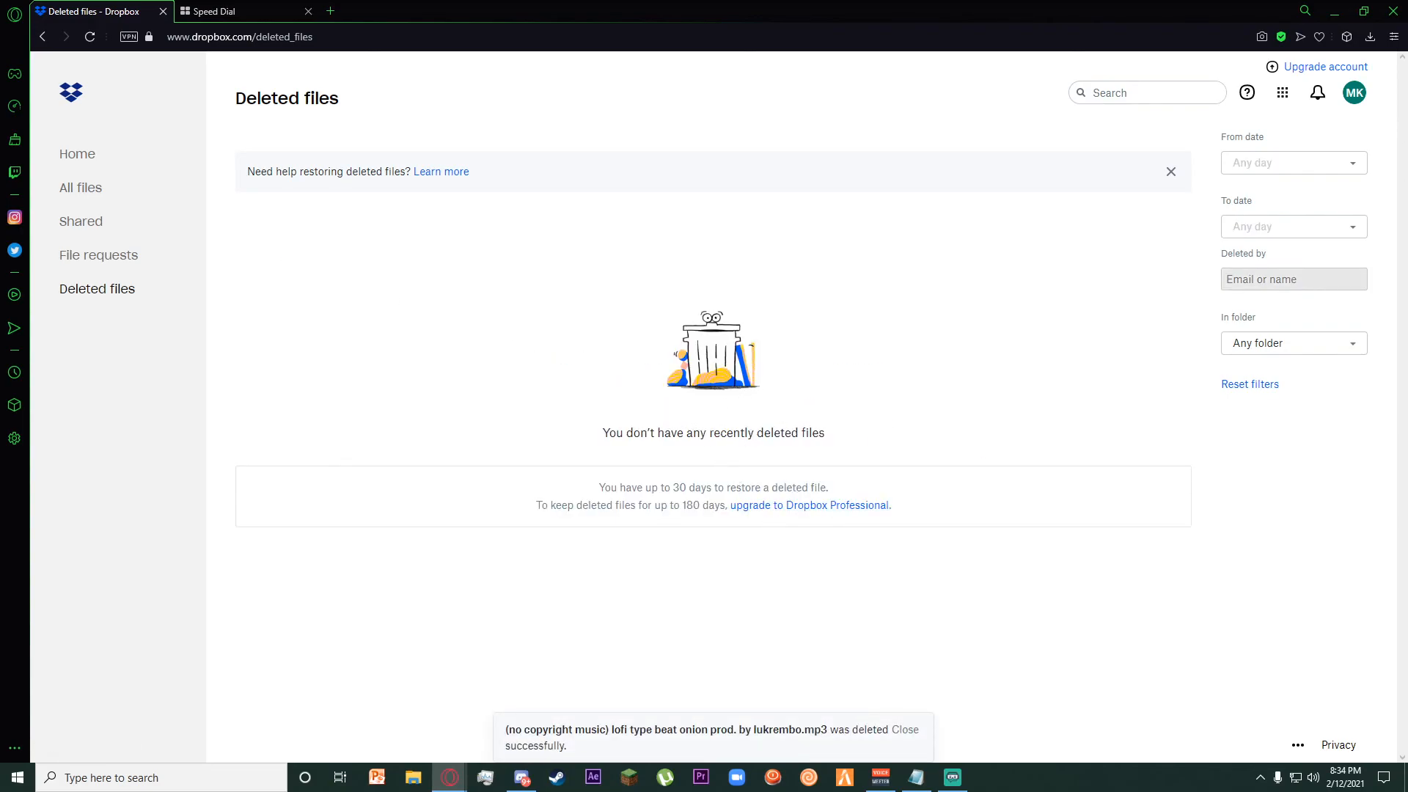
{"action": "left_click", "coordinate": [905, 729]}
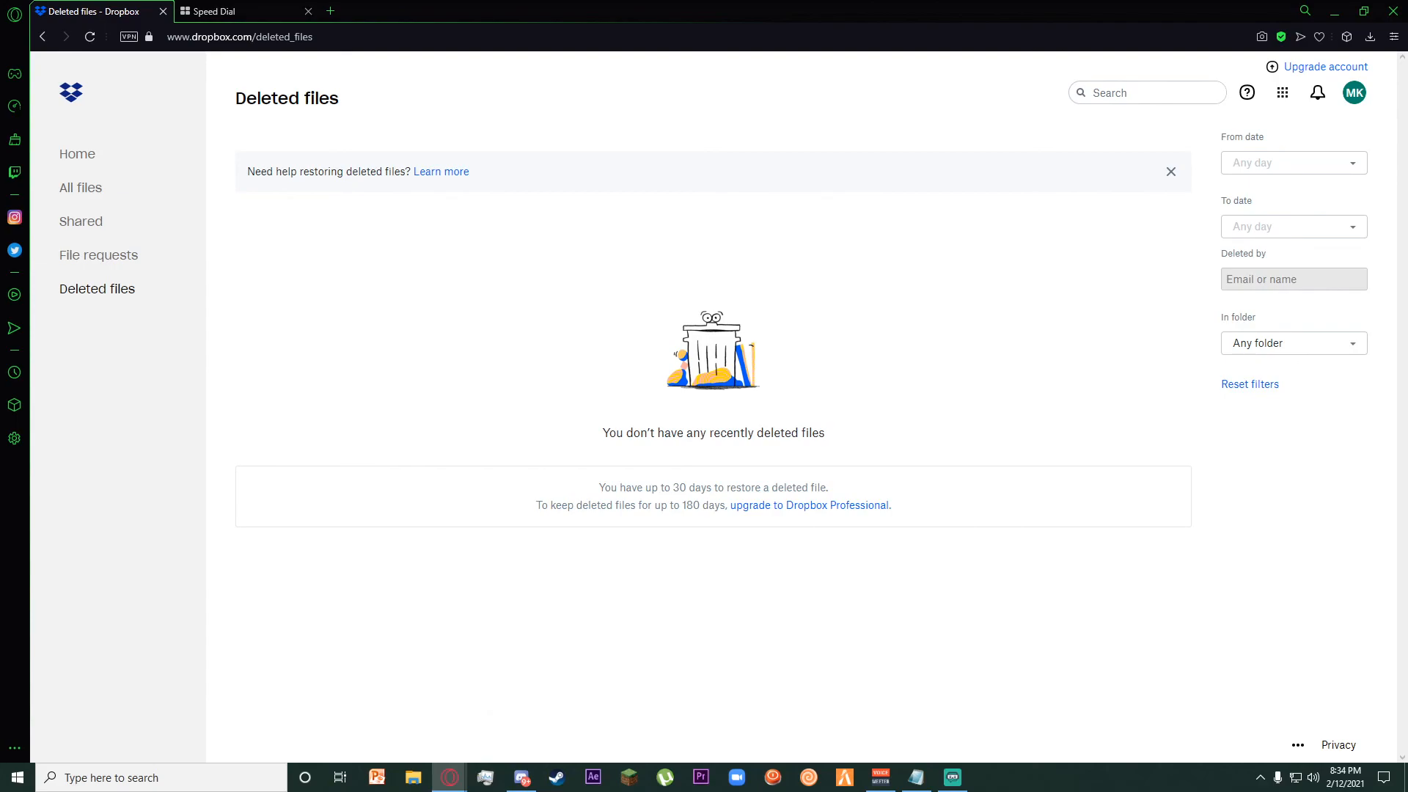